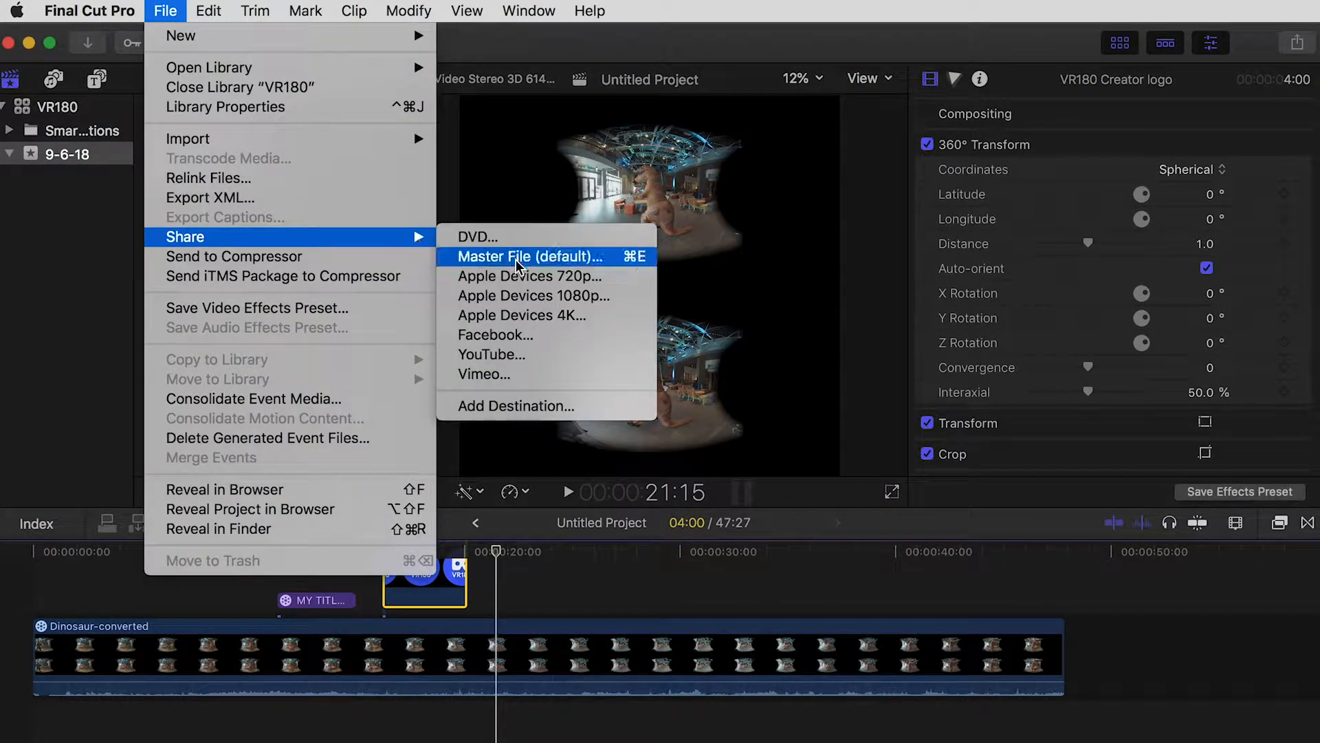
# Export the dinosaur project as a master file to Movies and skim the result in QuickTime.
pyautogui.click(524, 256)
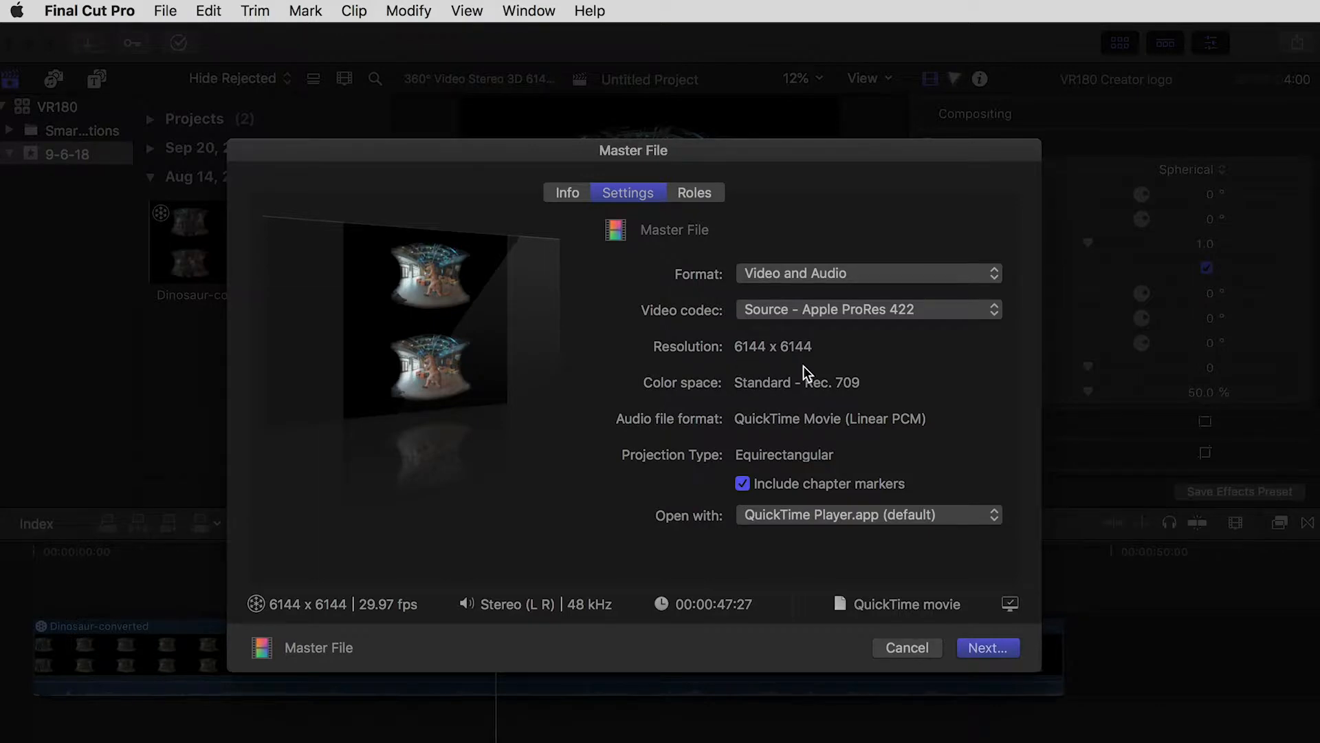
pyautogui.click(988, 647)
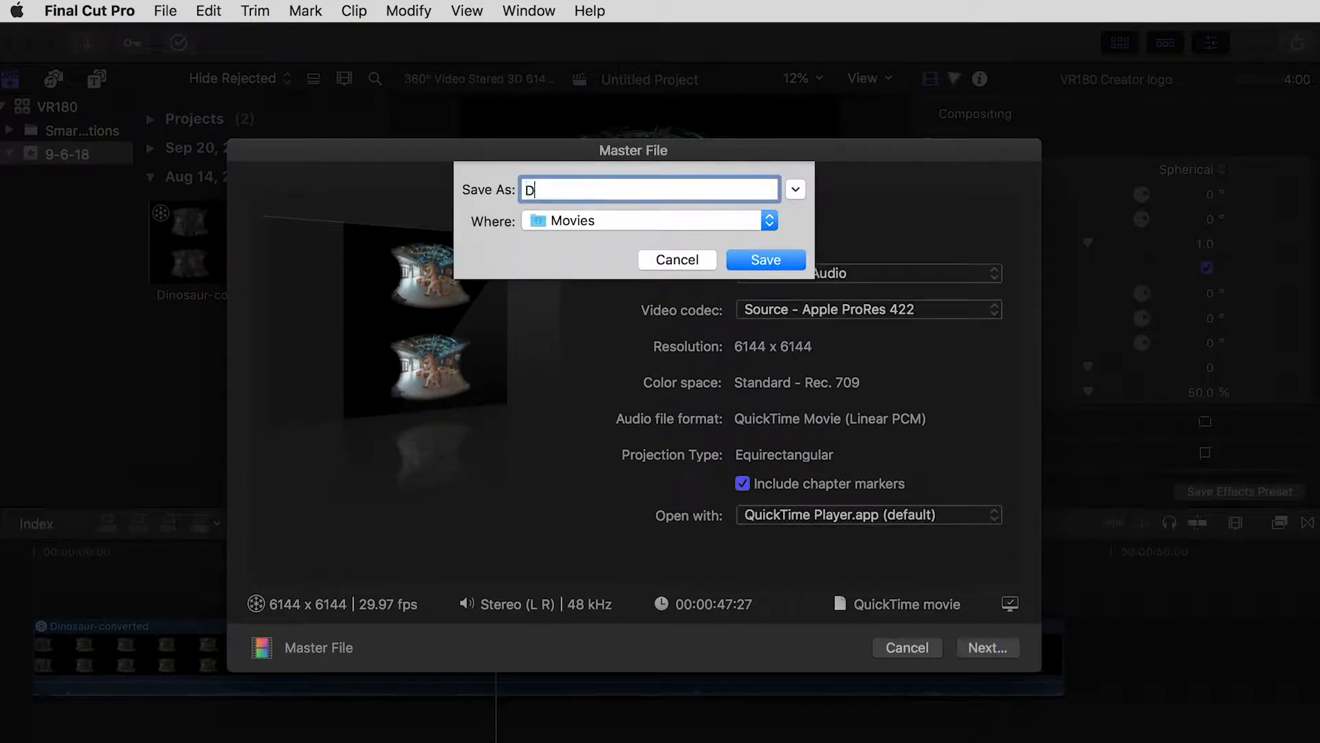
pyautogui.click(764, 260)
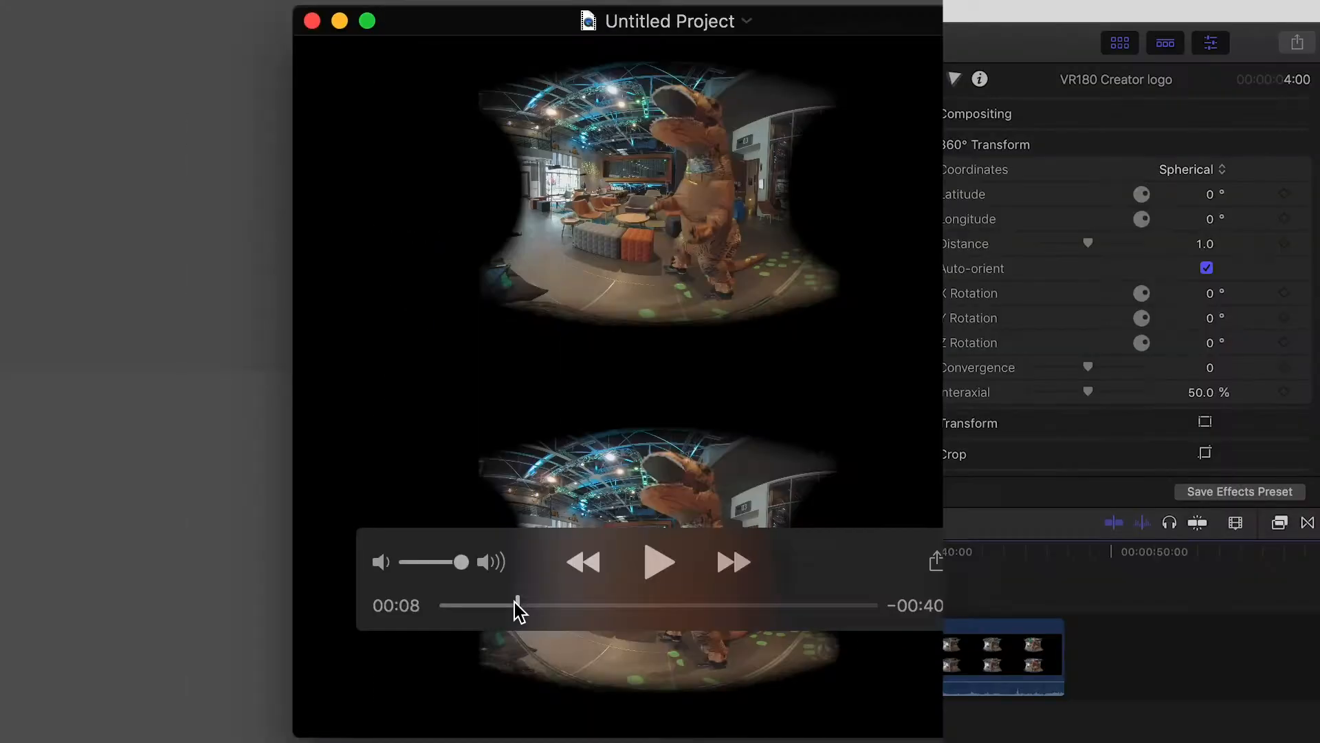
pyautogui.moveTo(519, 605); pyautogui.dragTo(595, 605)
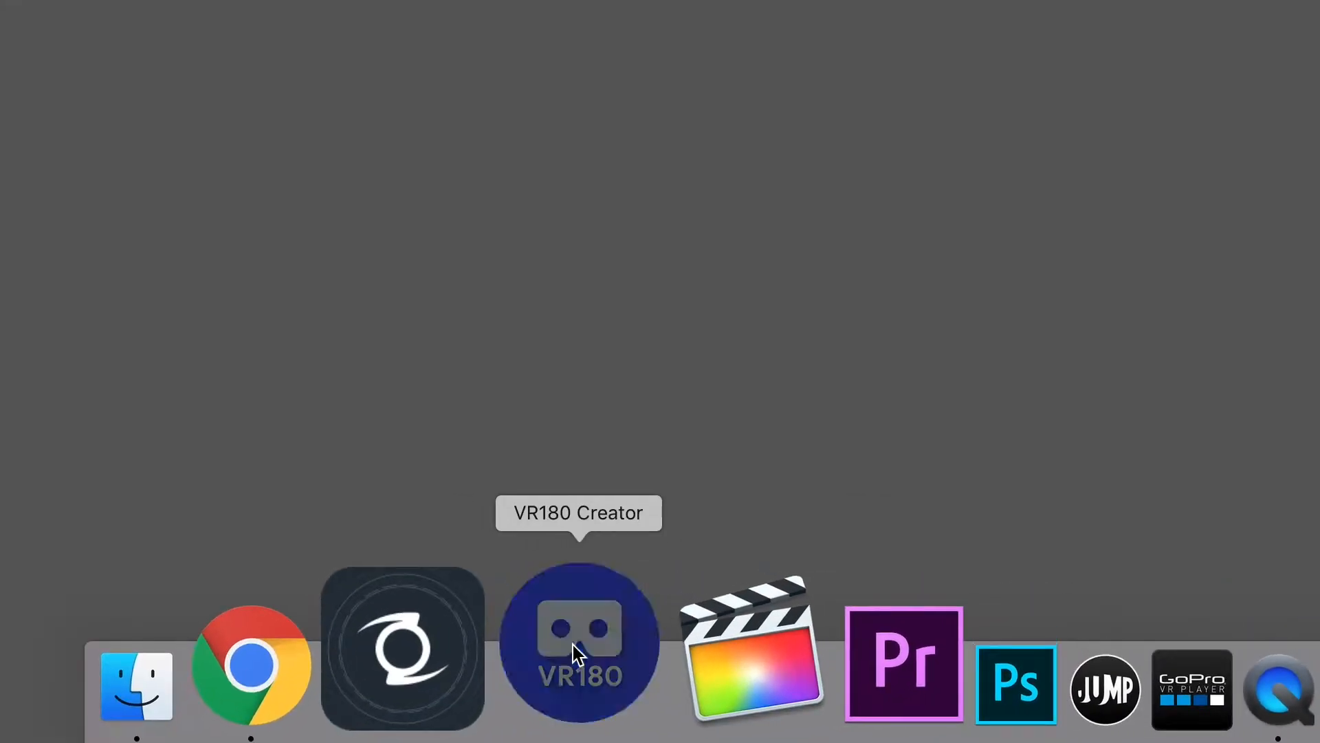
# Load Dinosaur.mov into Prepare for publishing and switch off YouTube mono preview.
pyautogui.click(579, 643)
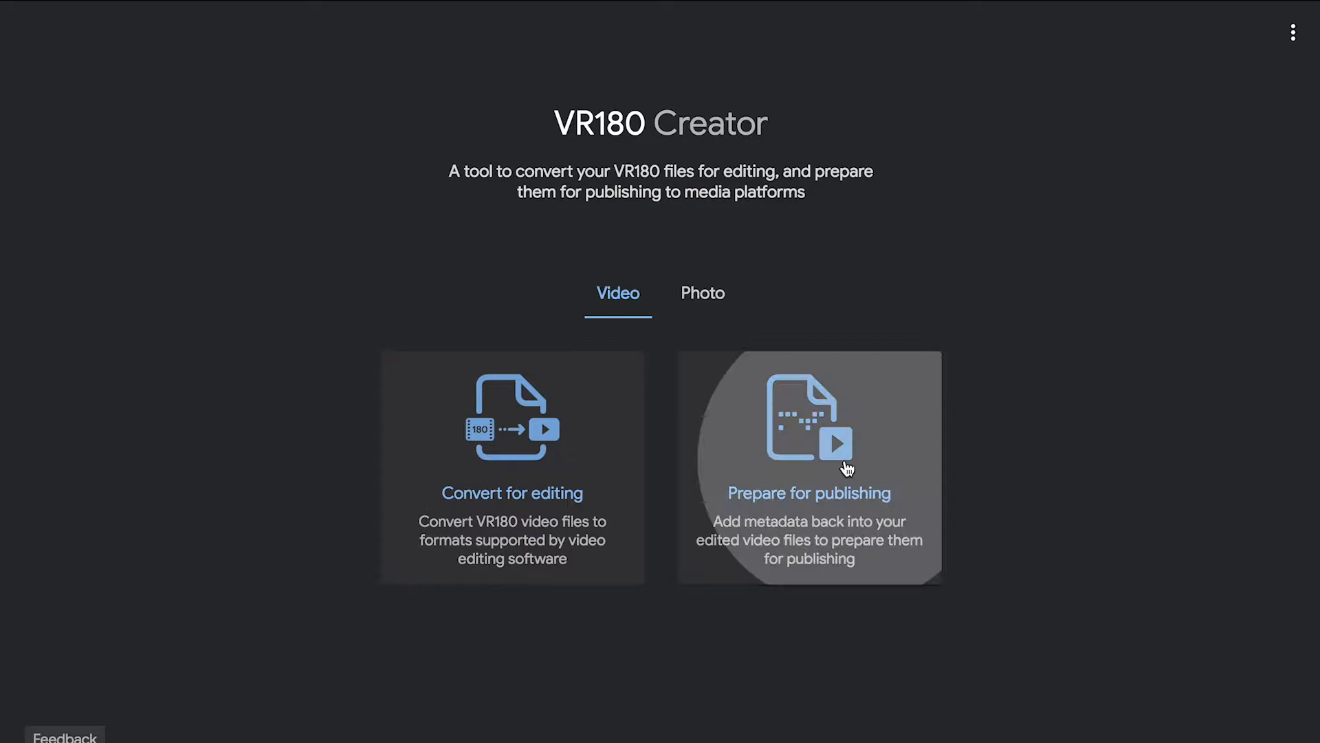
pyautogui.click(809, 468)
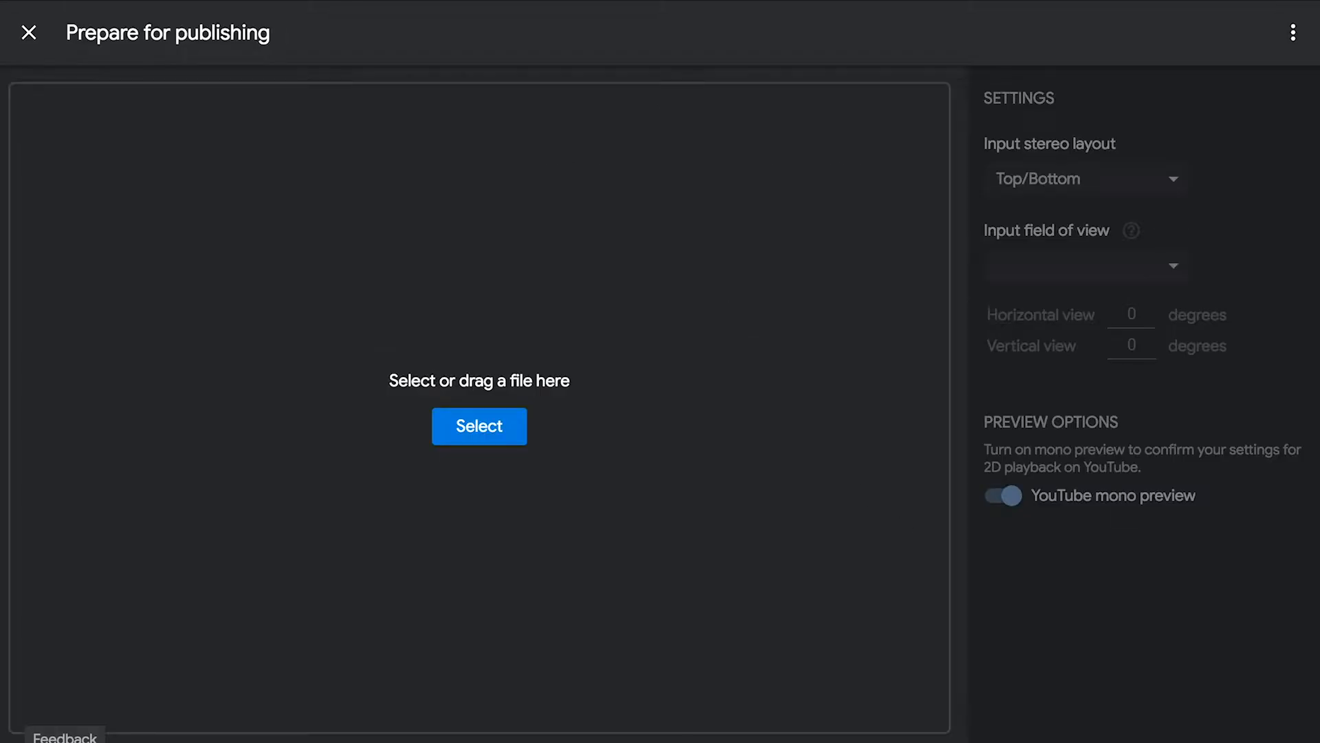
pyautogui.click(479, 426)
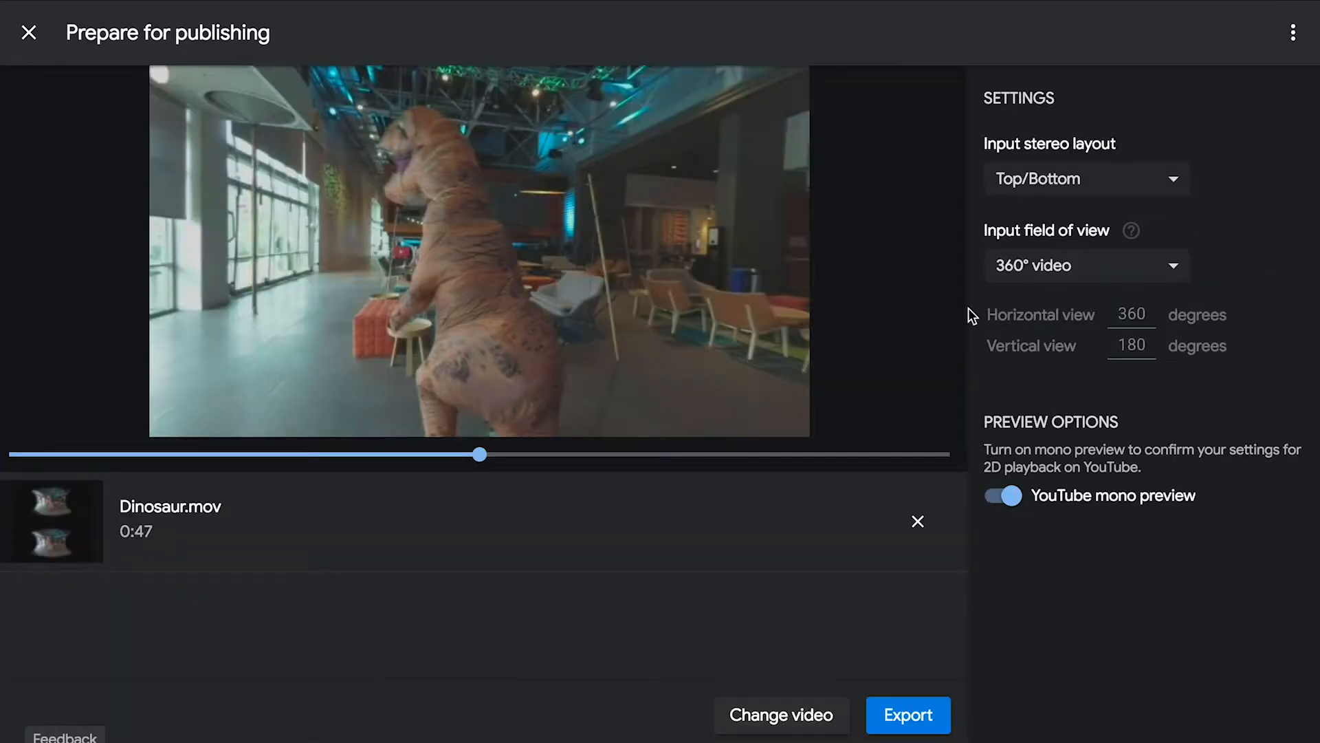
pyautogui.click(1003, 495)
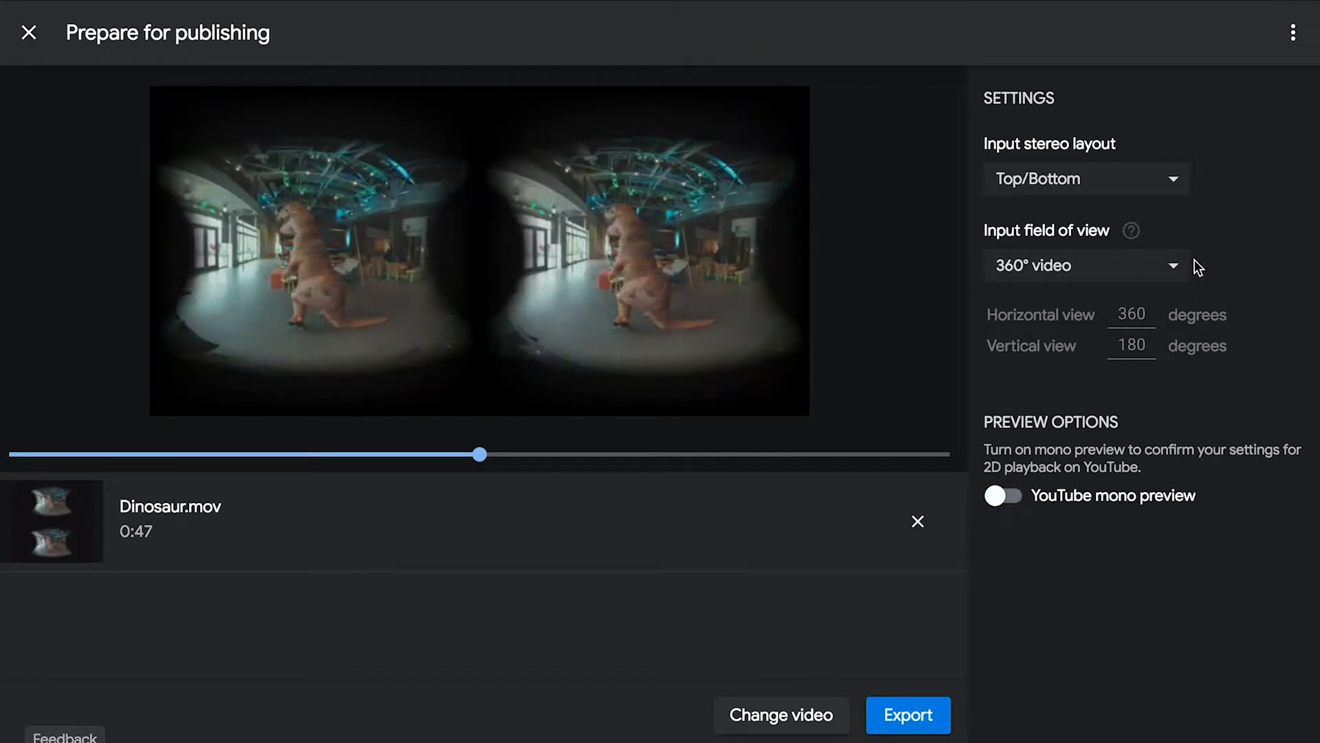
pyautogui.moveTo(1178, 183)
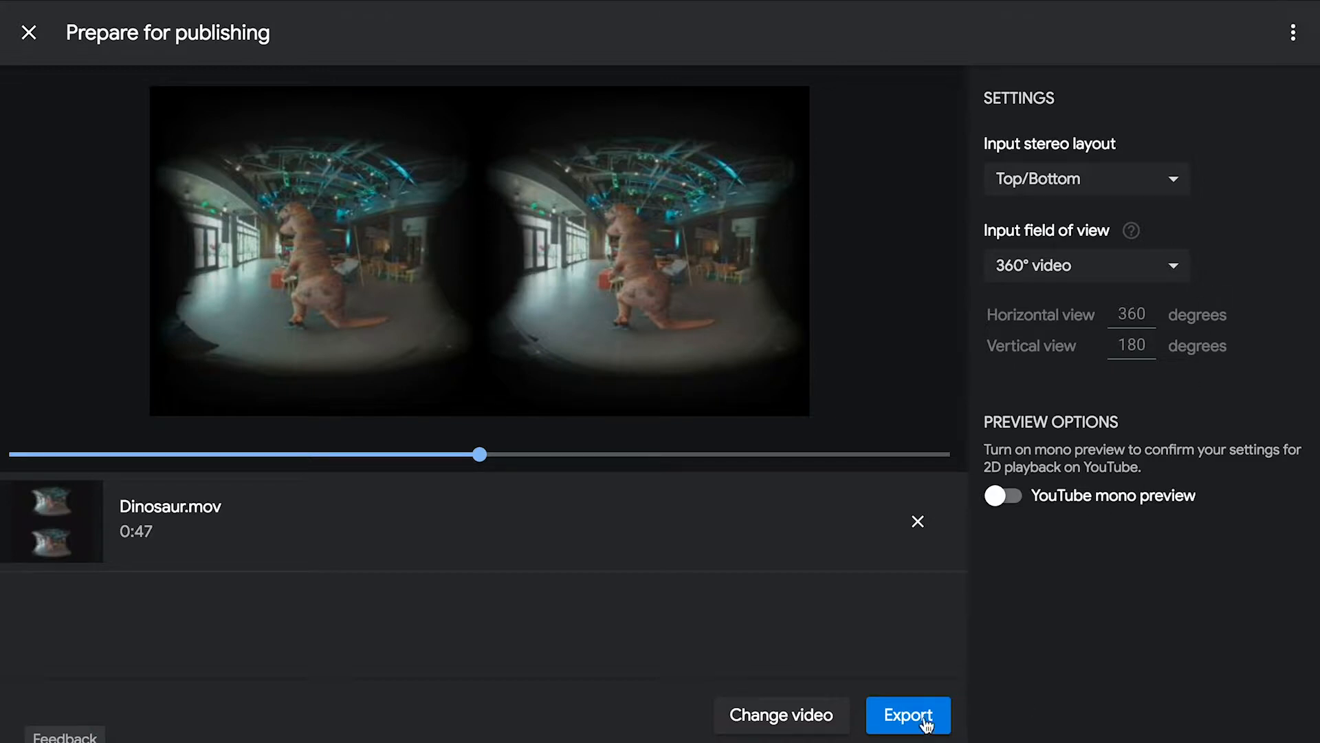
# Export accepting the crop warning, then skim Dinosaur-injected.mov in QuickTime.
pyautogui.click(907, 715)
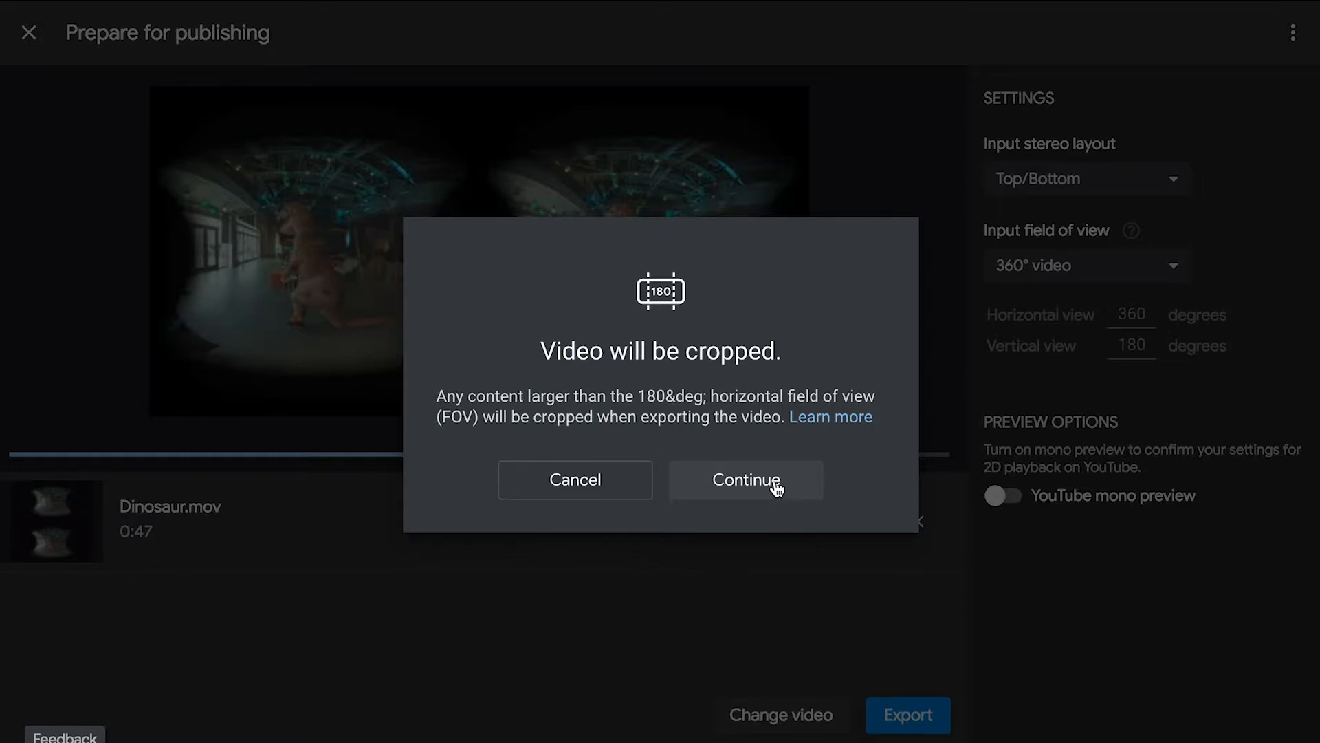
pyautogui.click(744, 479)
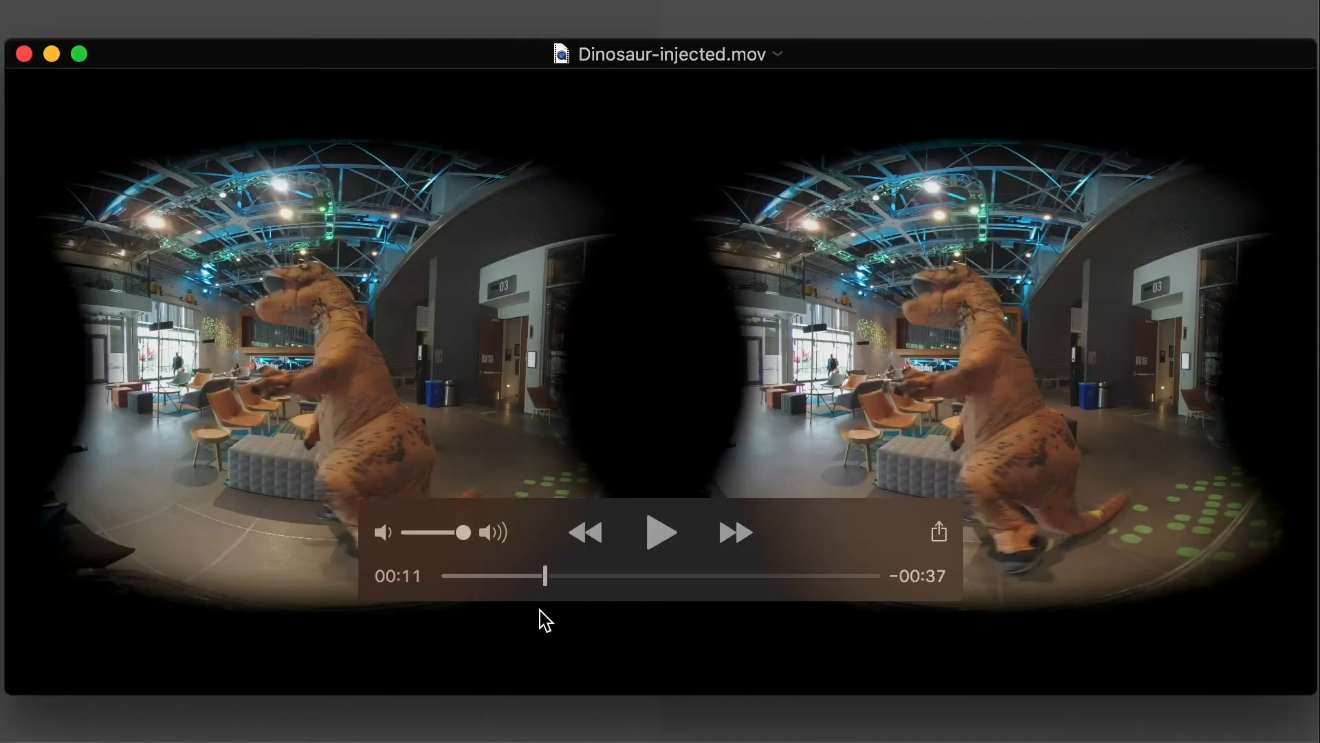
pyautogui.moveTo(543, 575); pyautogui.dragTo(618, 575)
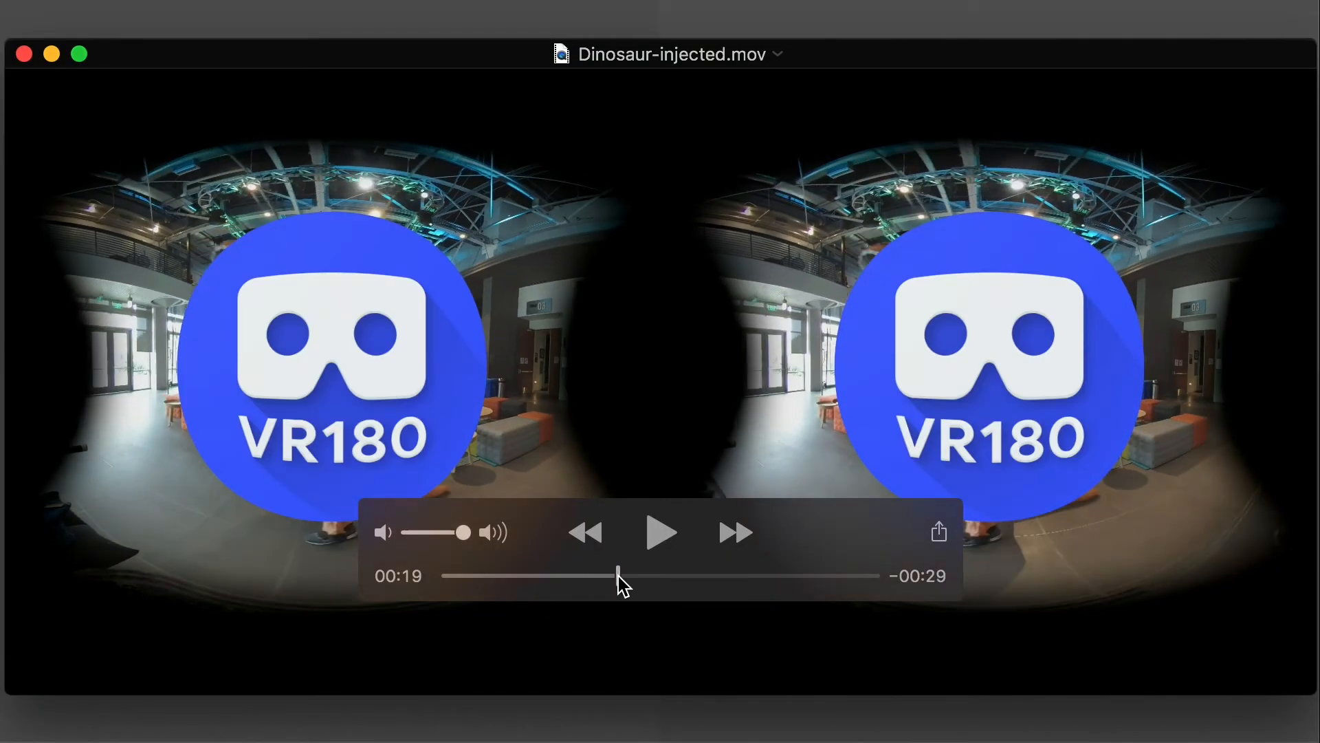